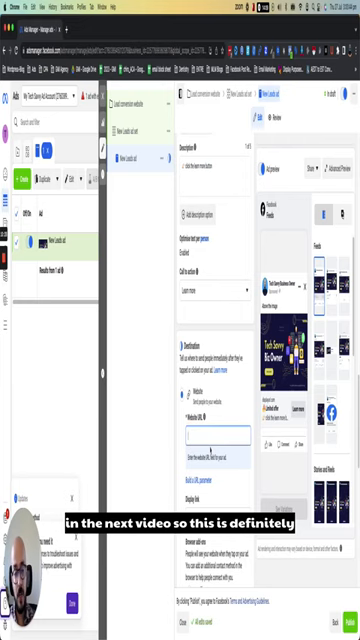
pyautogui.write('https://www.')
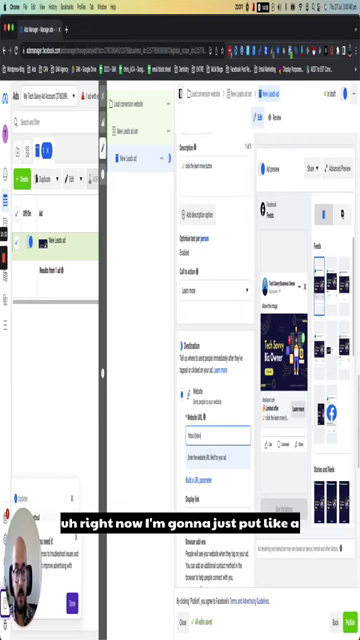
pyautogui.write('https://placeholder.com')
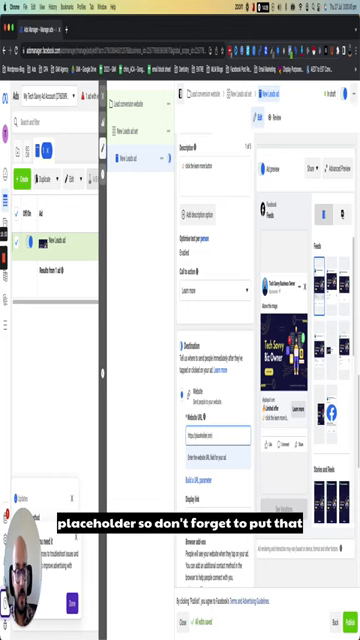